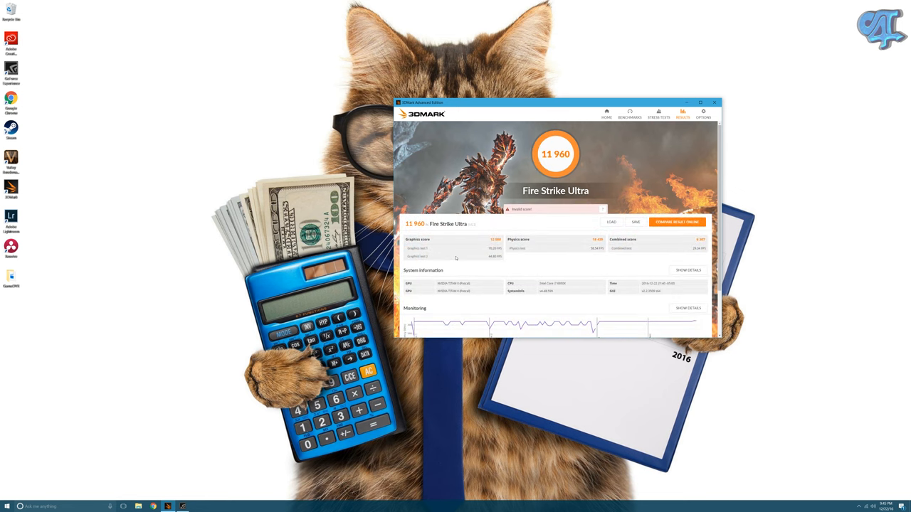
# Open the online comparison page for the 11,960 Fire Strike Ultra score.
pyautogui.click(676, 222)
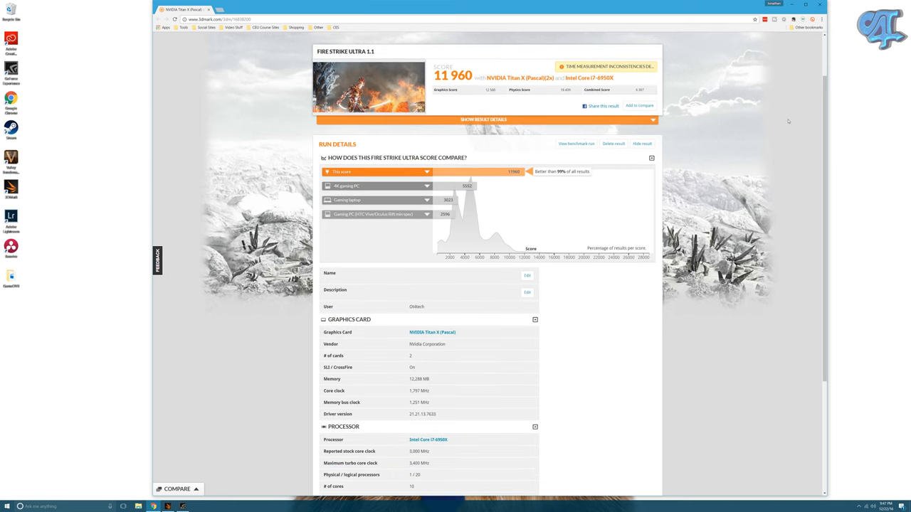
pyautogui.scroll(-3)
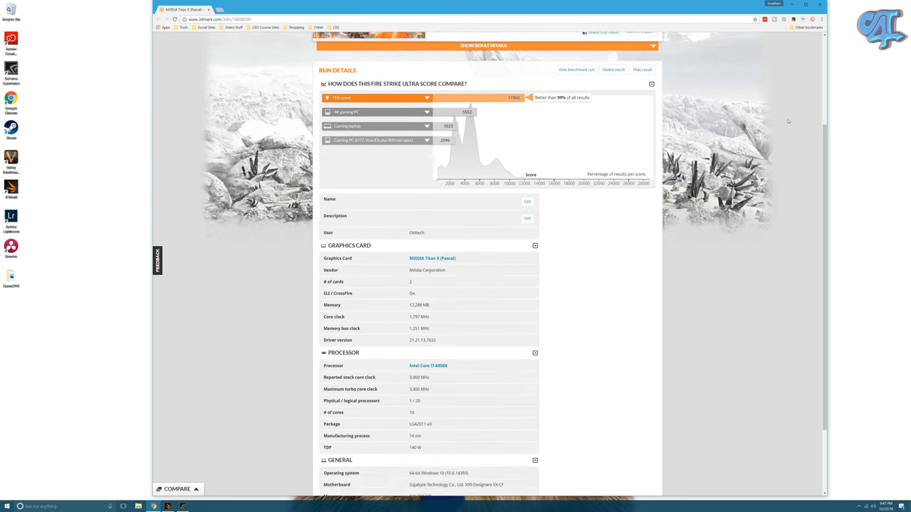
pyautogui.scroll(-3)
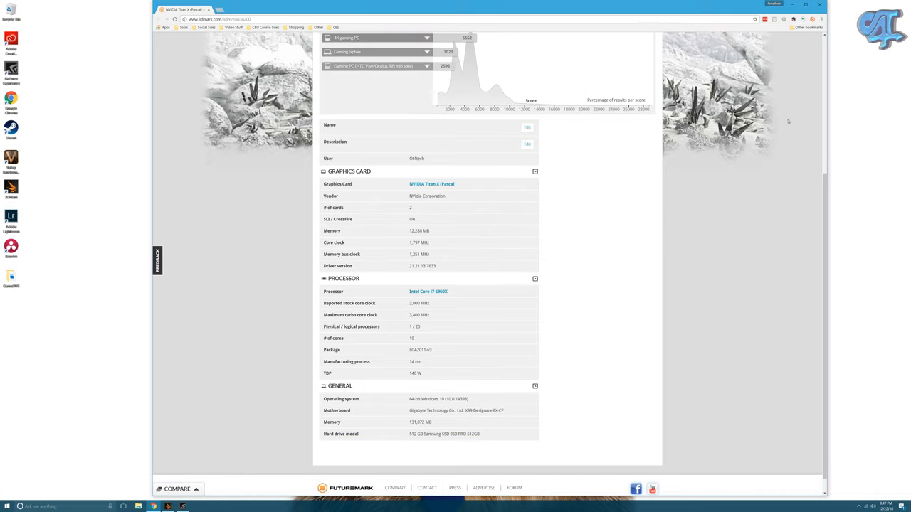